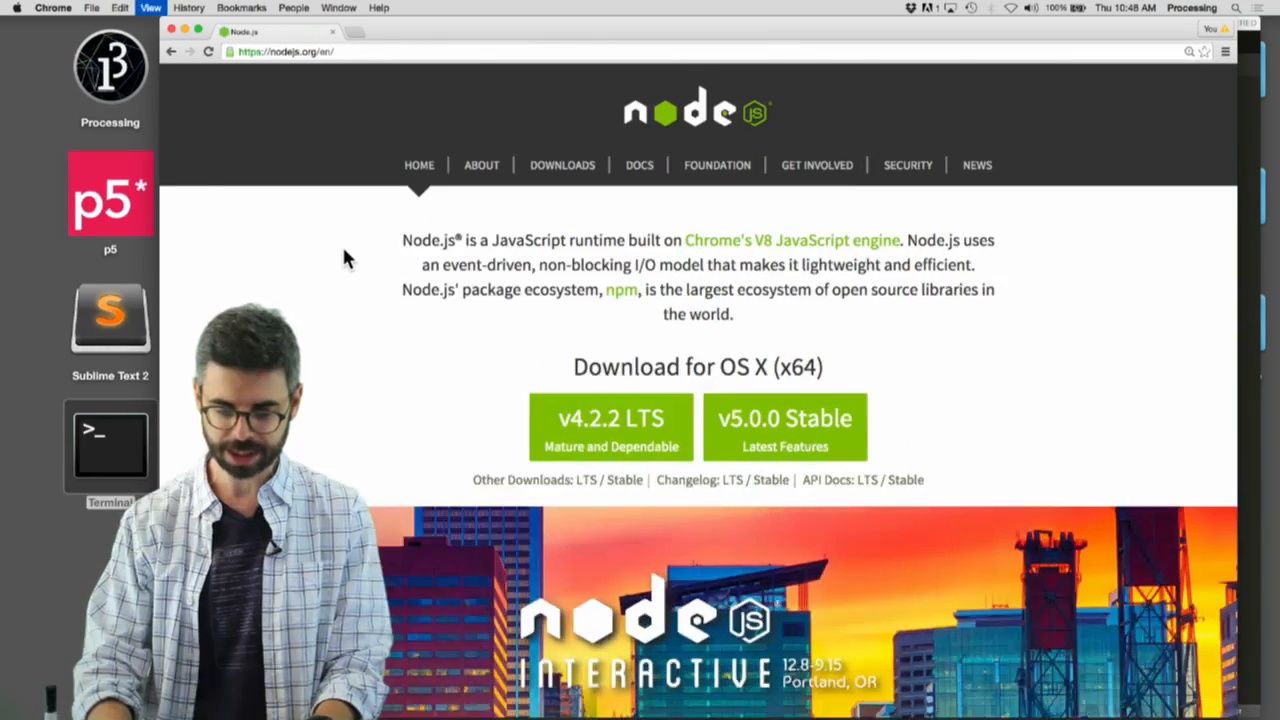
Step: Launch Terminal from the dock to get a new window with a bash prompt
{"action": "scroll", "scroll_direction": "down", "scroll_amount": 3}
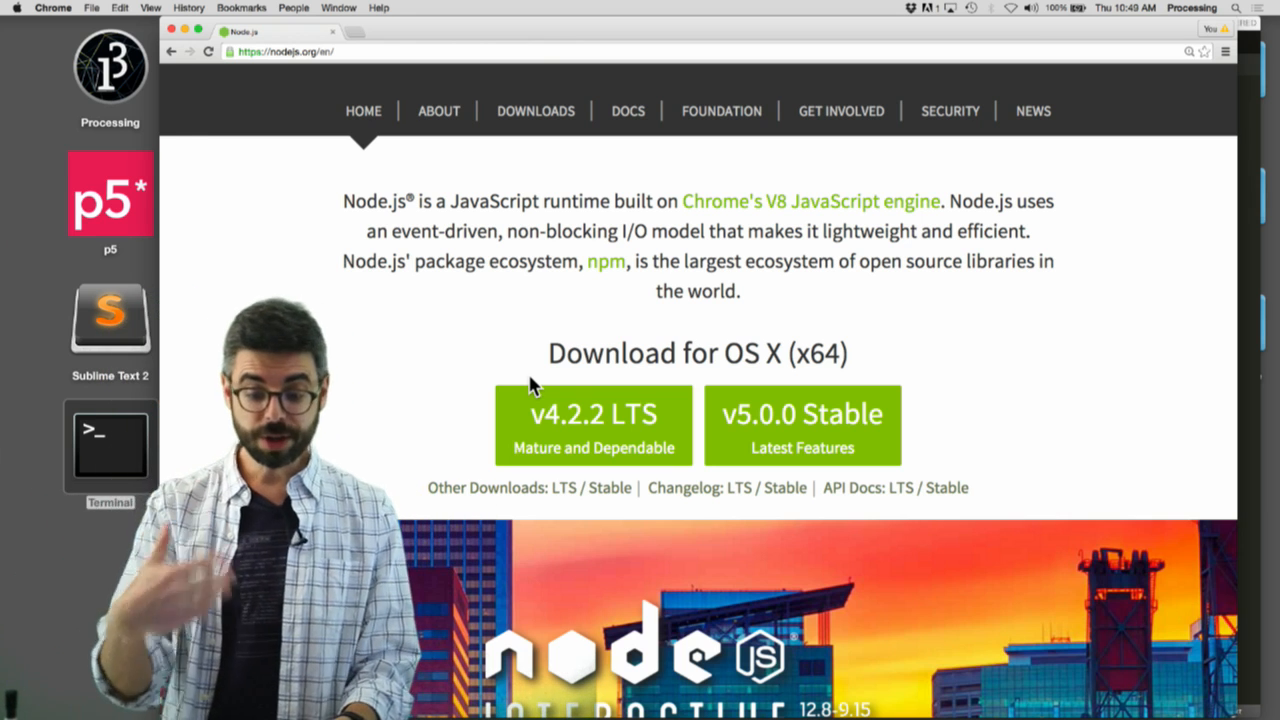
{"action": "mouse_move", "coordinate": [500, 296]}
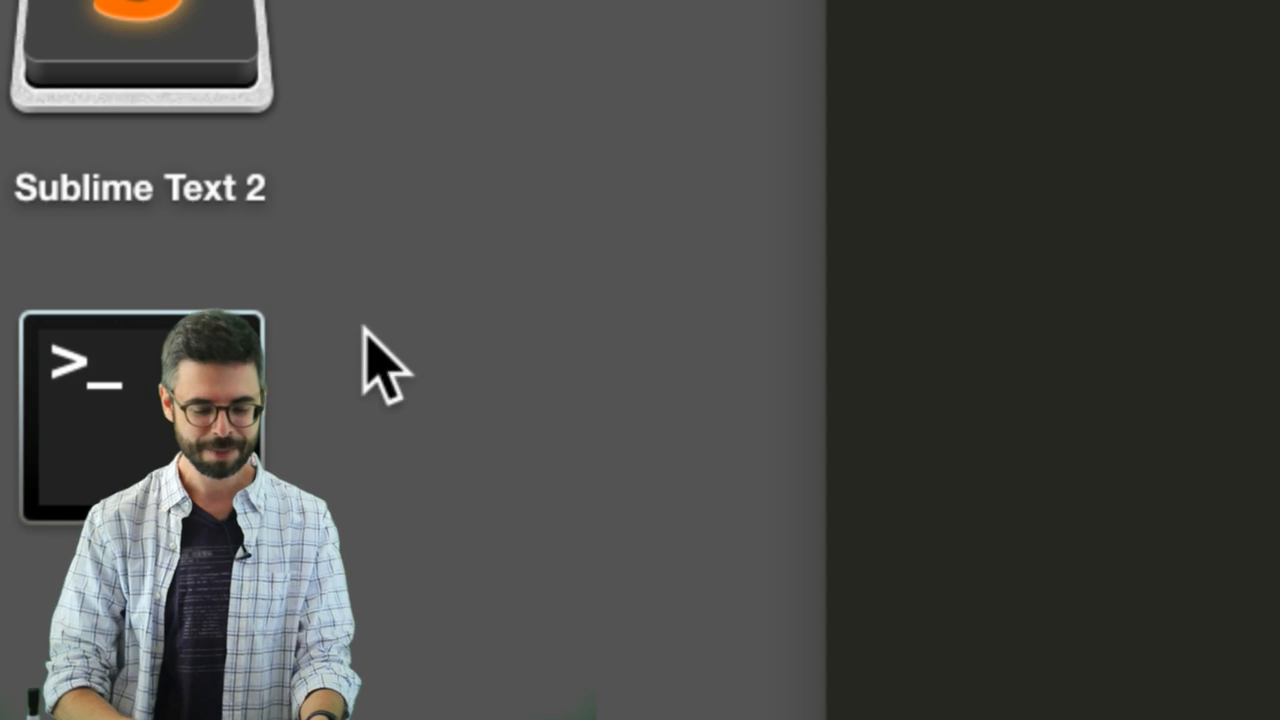
{"action": "left_click", "coordinate": [140, 420]}
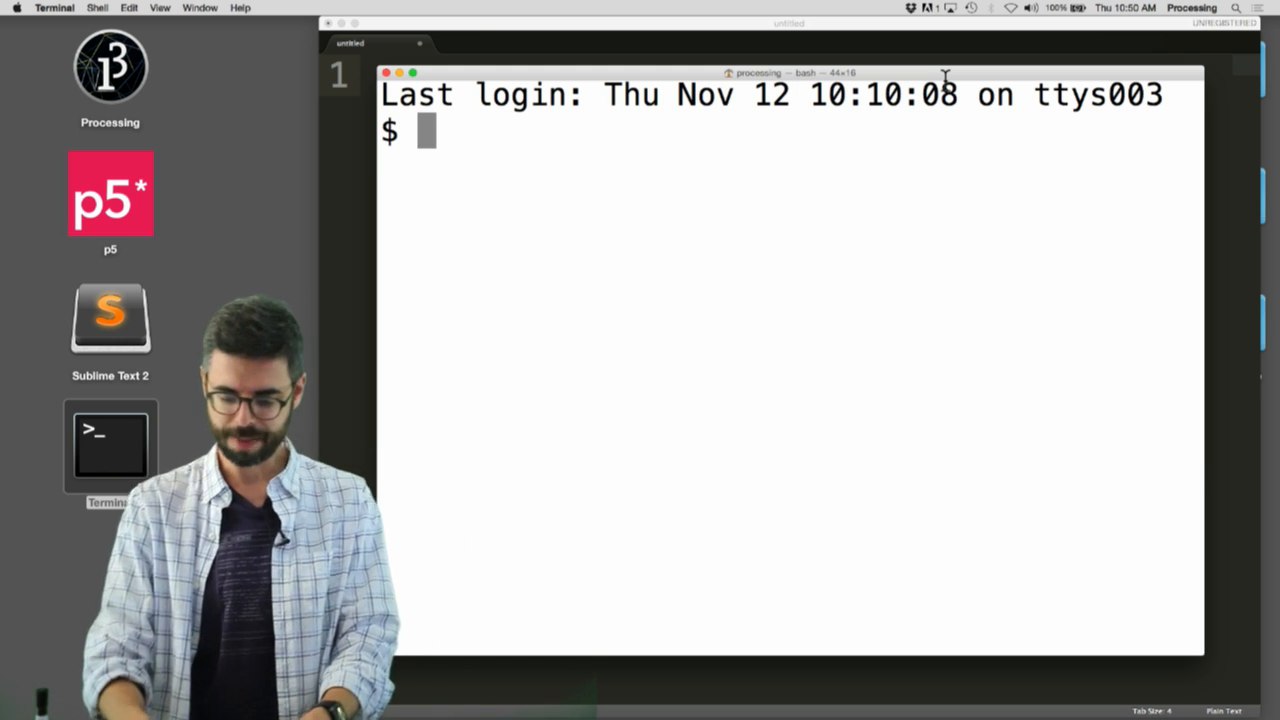
Step: Run pwd, cd Documents, then pwd again to confirm the Documents path
{"action": "type", "text": "p"}
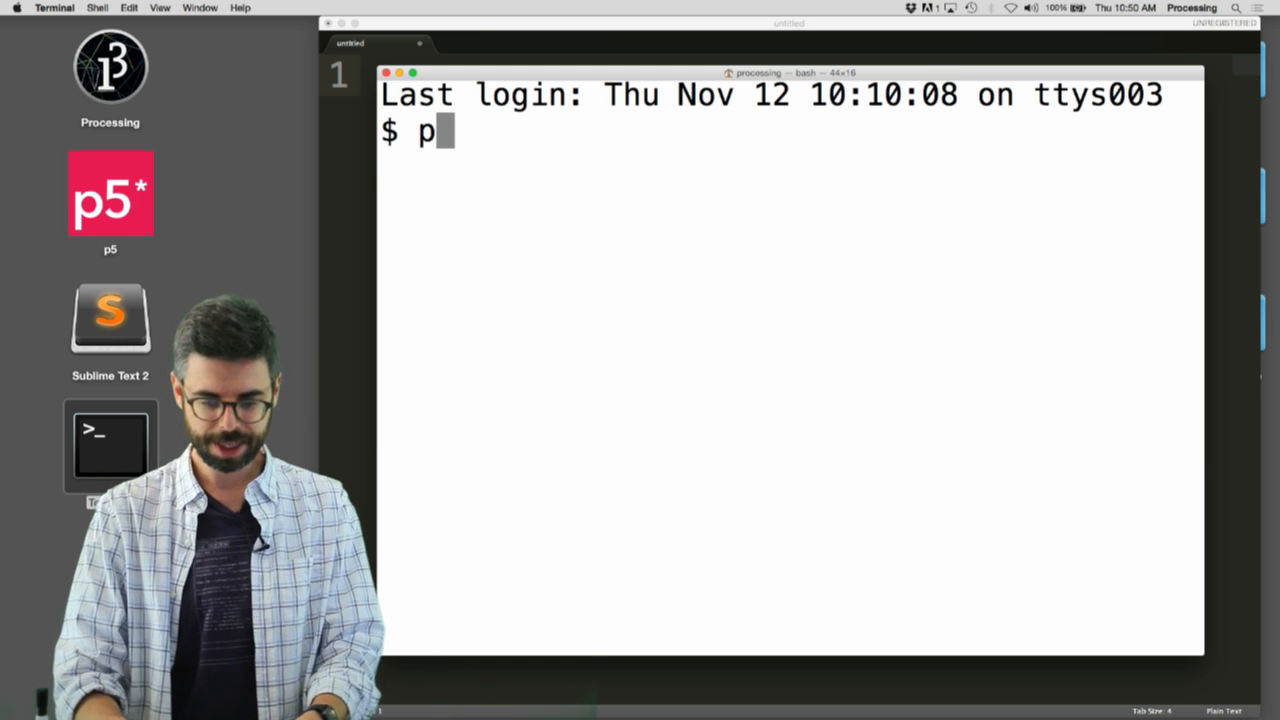
{"action": "type", "text": "wd"}
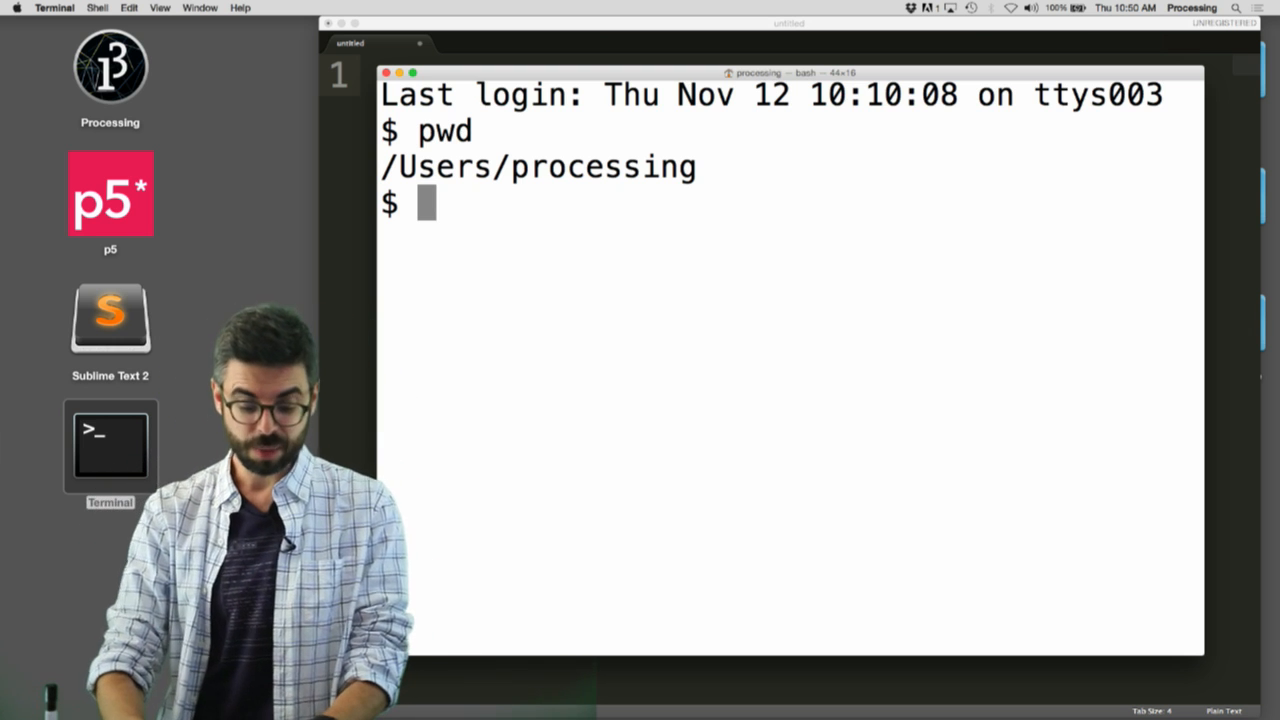
{"action": "type", "text": "cd"}
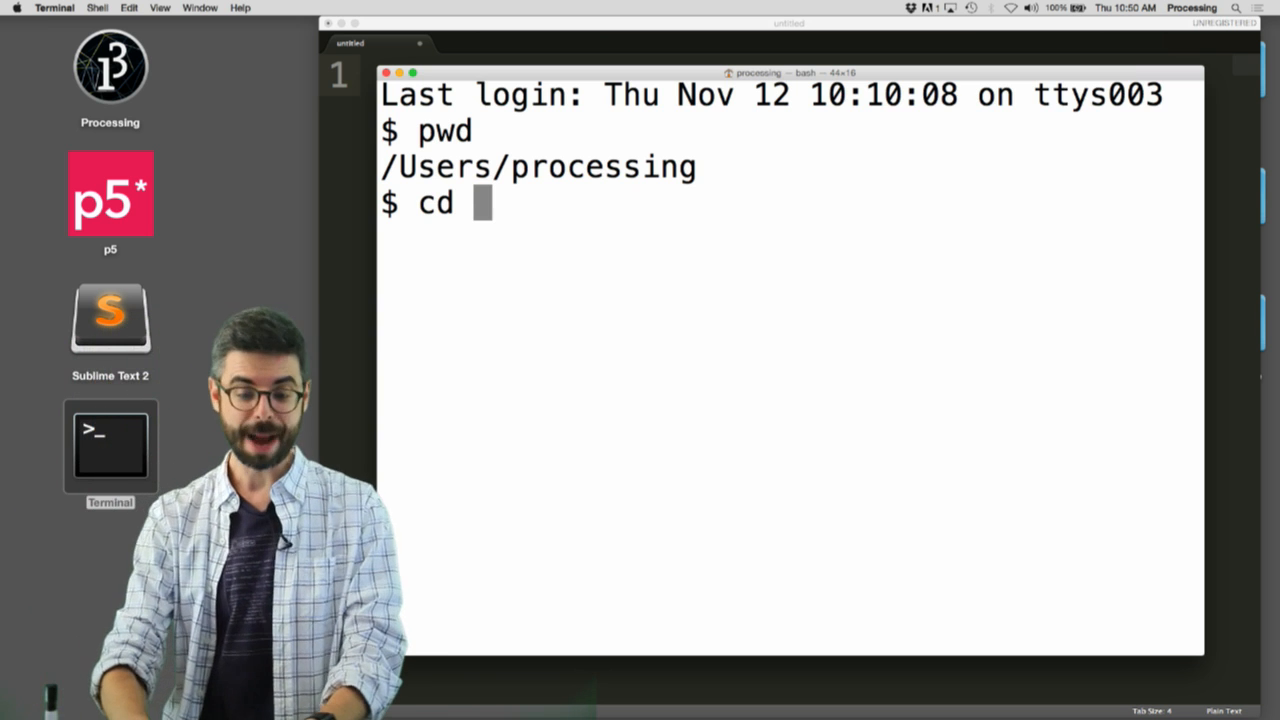
{"action": "type", "text": "Documents"}
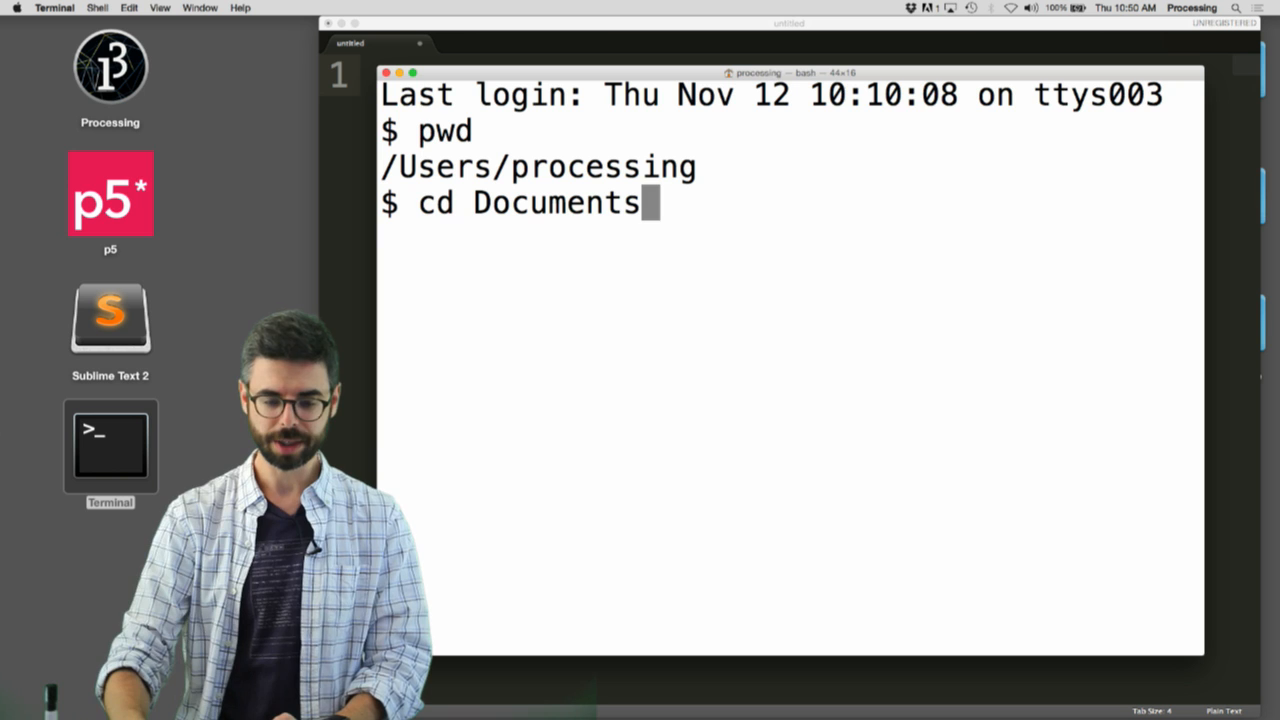
{"action": "type", "text": "pwd"}
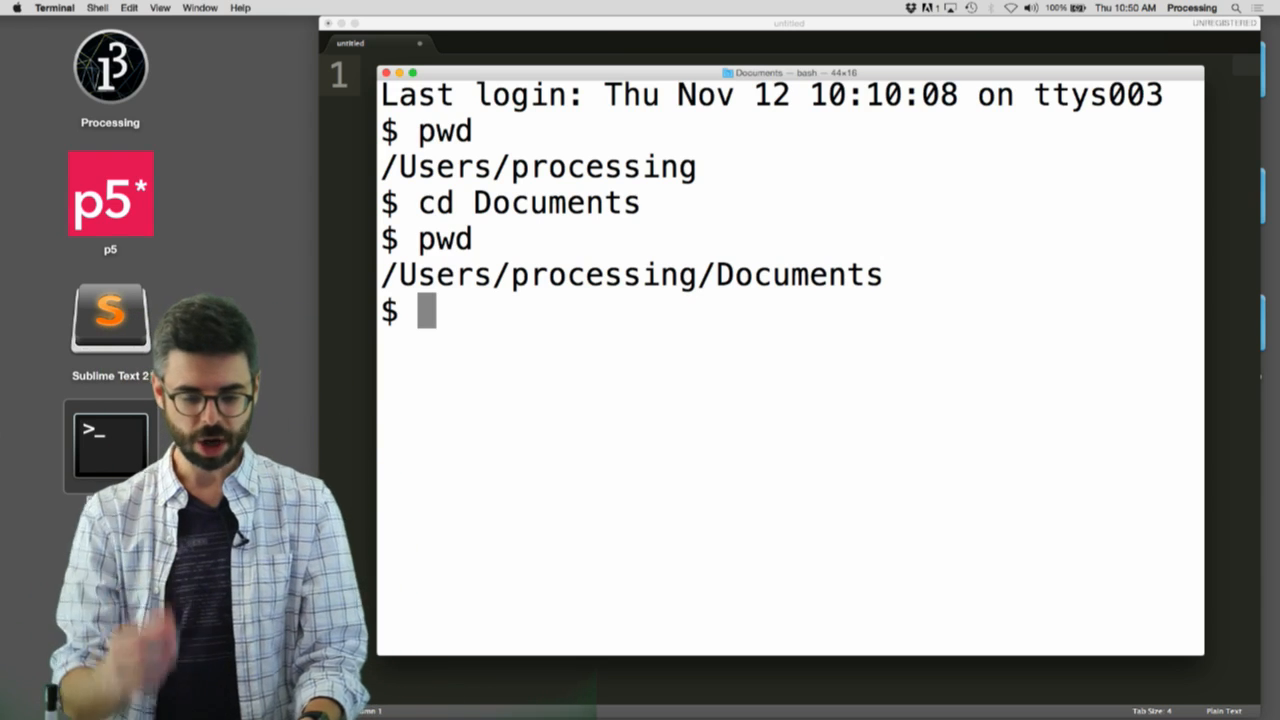
{"action": "type", "text": "c"}
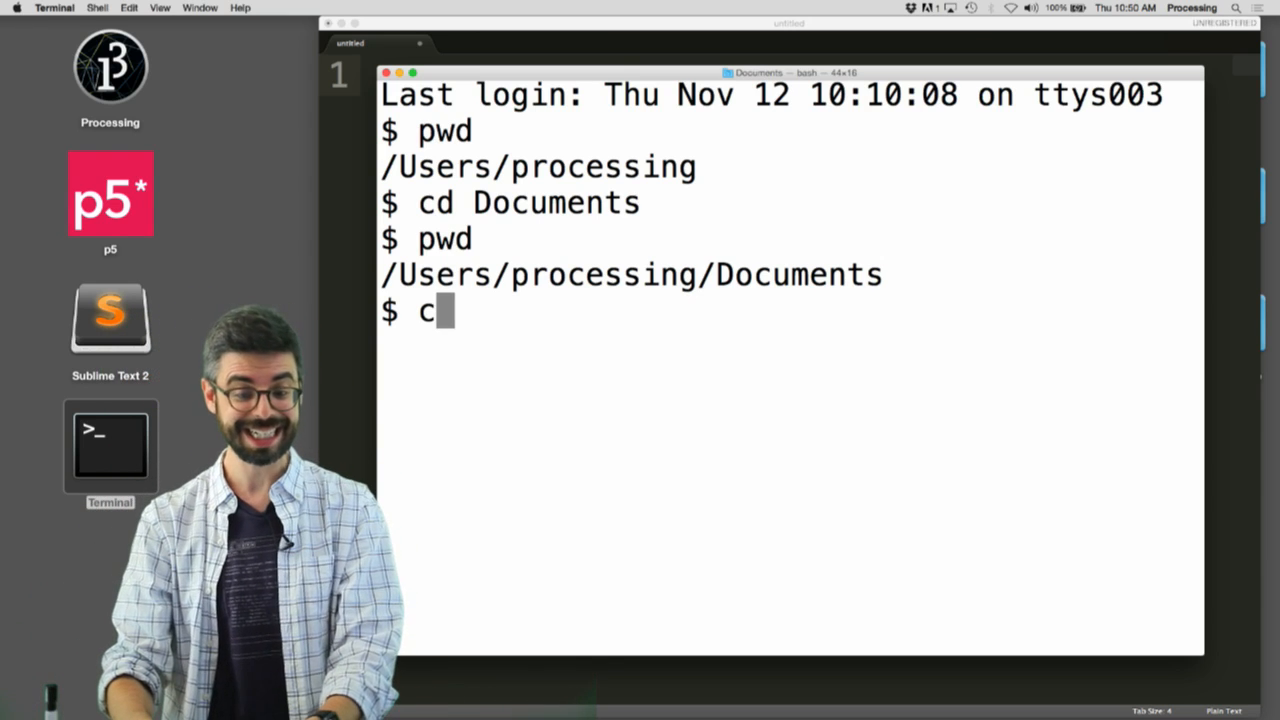
{"action": "type", "text": "d"}
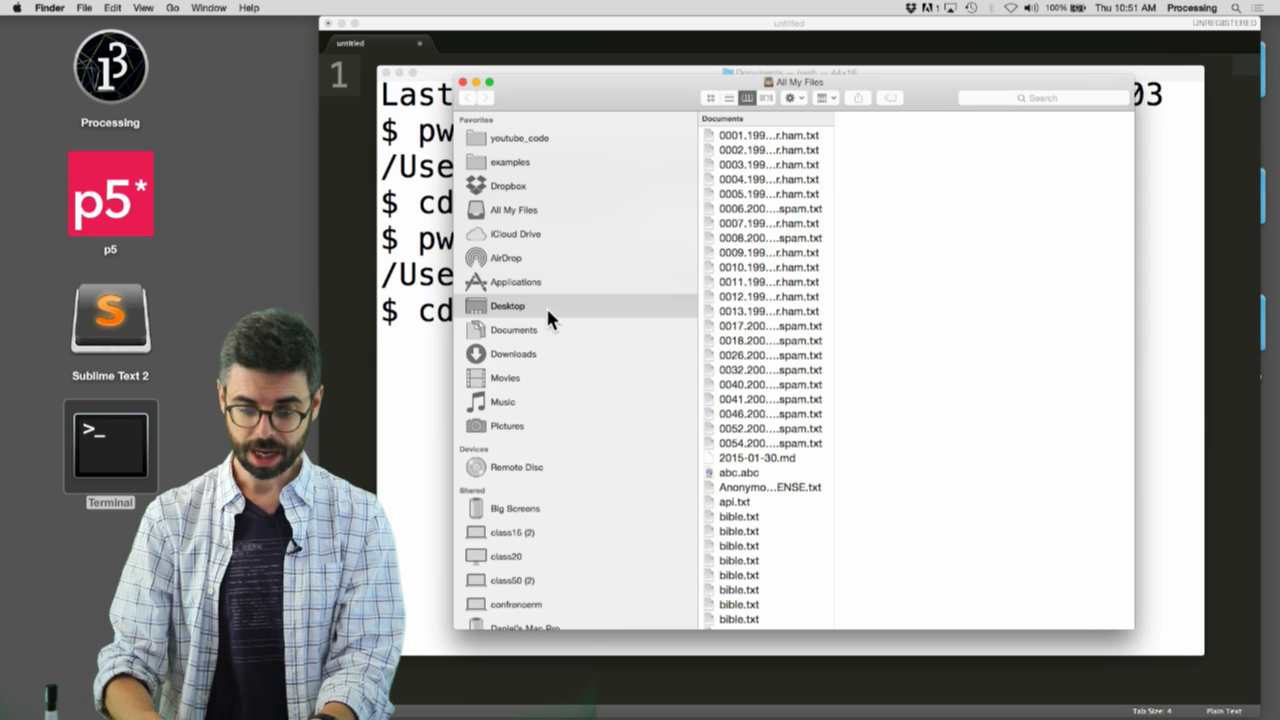
Step: Drag the Desktop youtube_code folder from Finder into Terminal to complete the cd path
{"action": "left_click", "coordinate": [507, 305]}
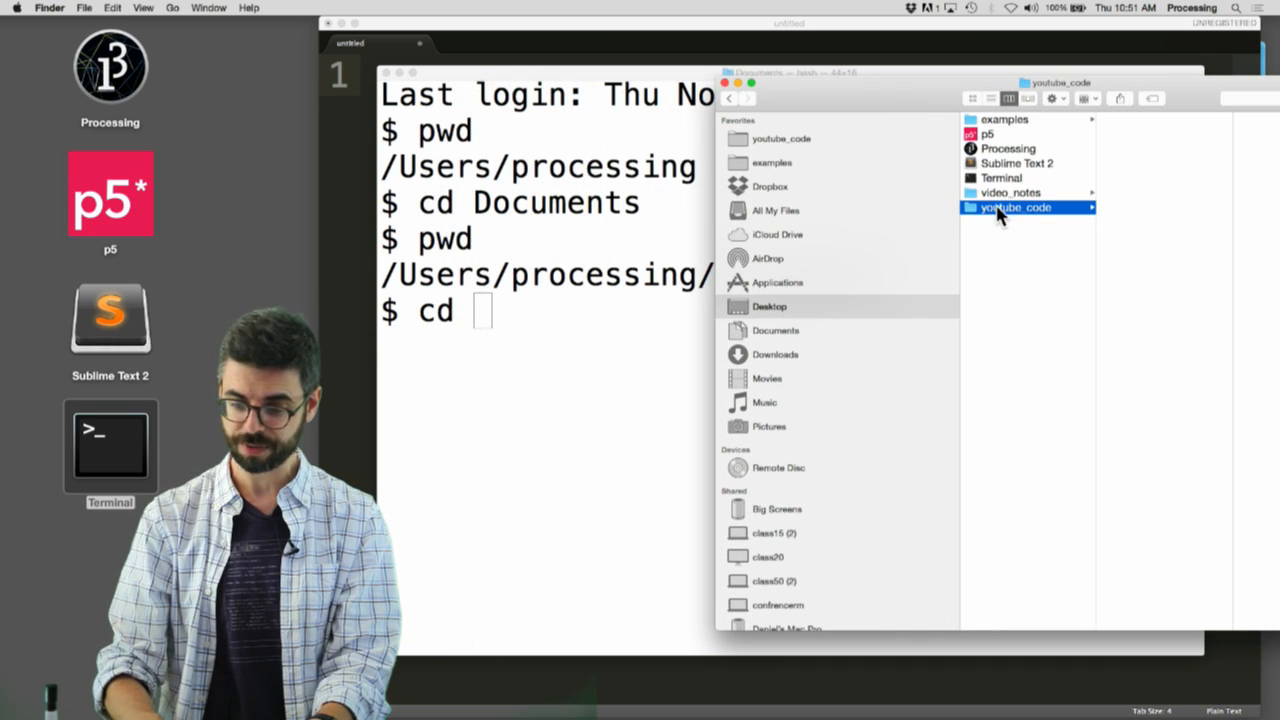
{"action": "left_click_drag", "start_coordinate": [1015, 207], "coordinate": [575, 322]}
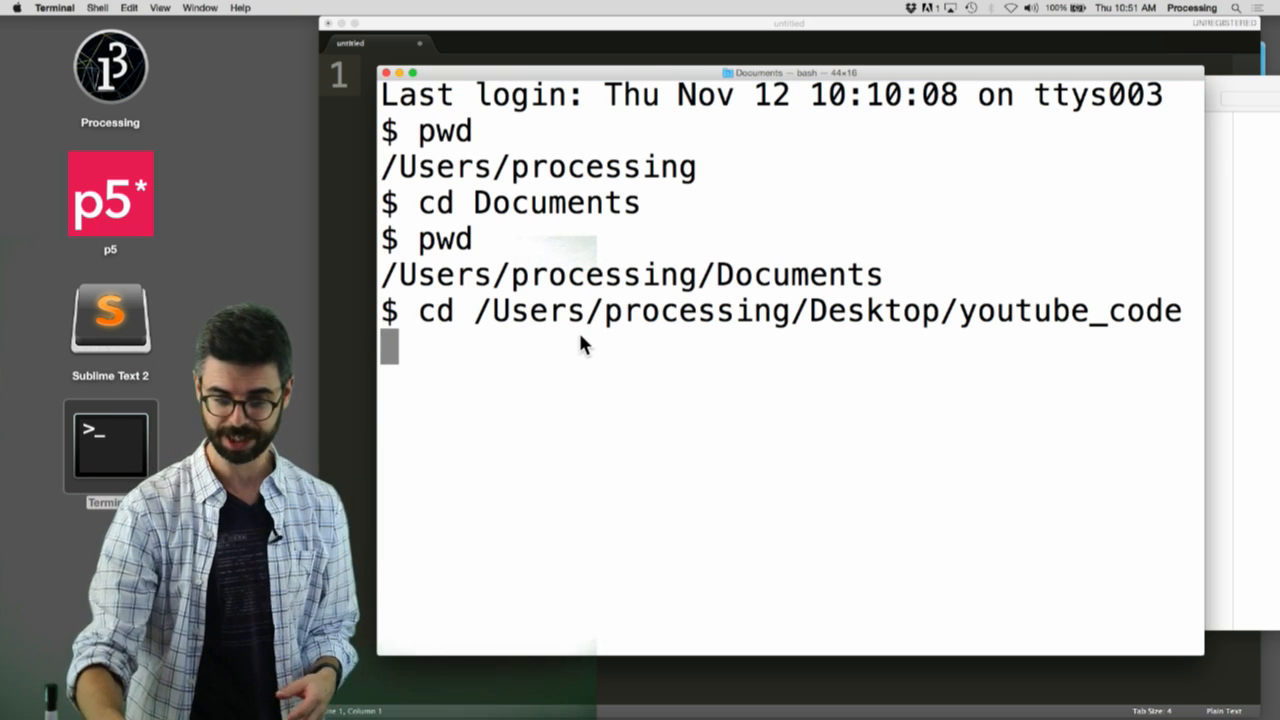
Step: Change into youtube_code and verify the location with pwd
{"action": "type", "text": "pwd"}
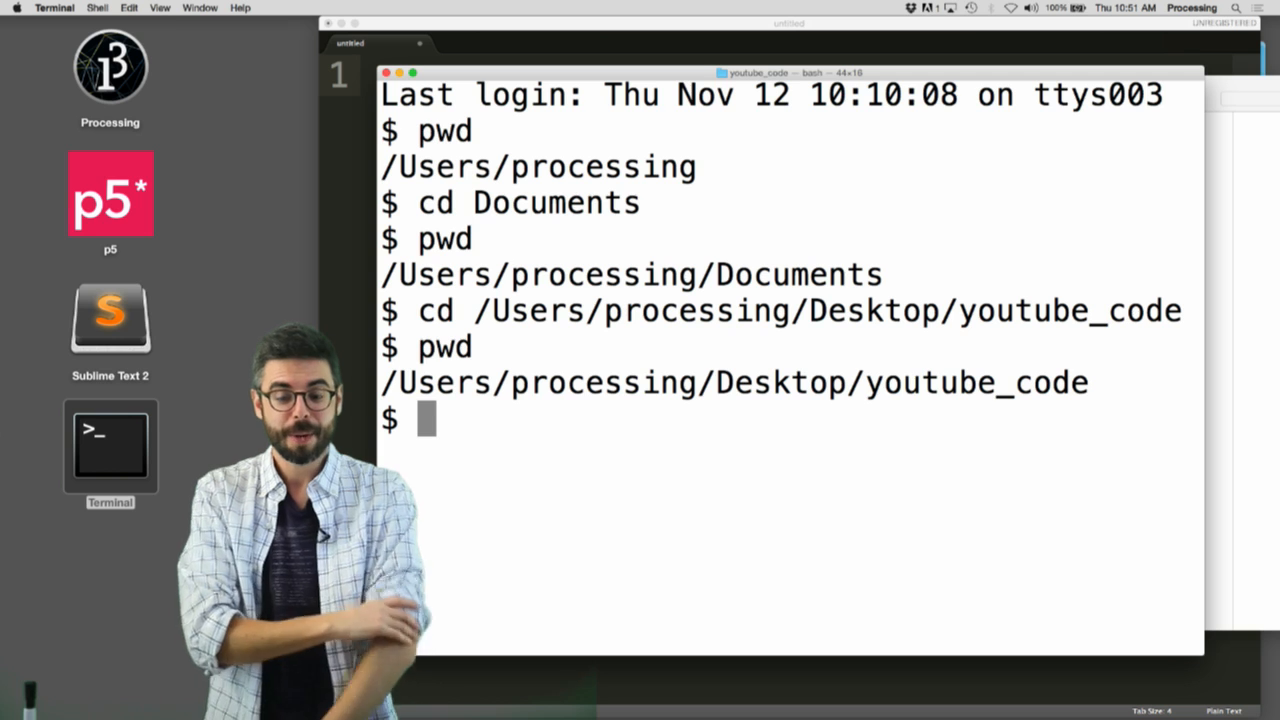
Step: Start Node's interactive prompt and evaluate var x = 100; followed by x *
{"action": "type", "text": "no"}
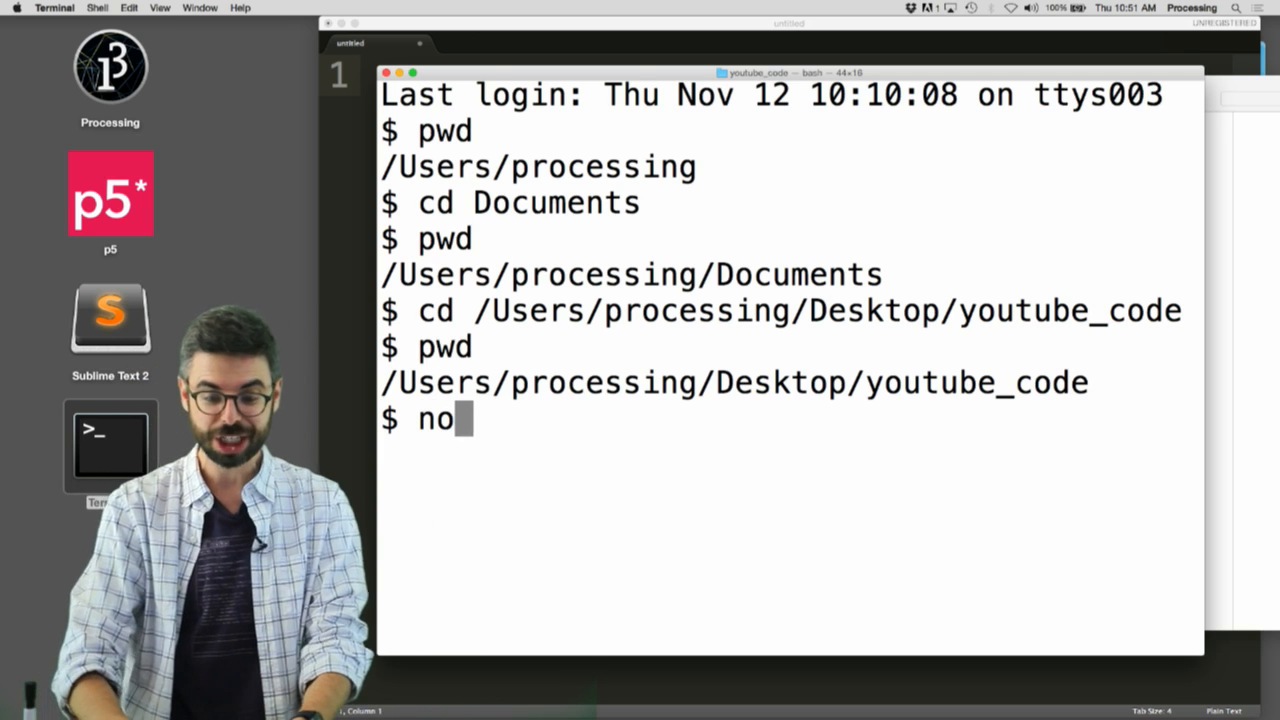
{"action": "type", "text": "de"}
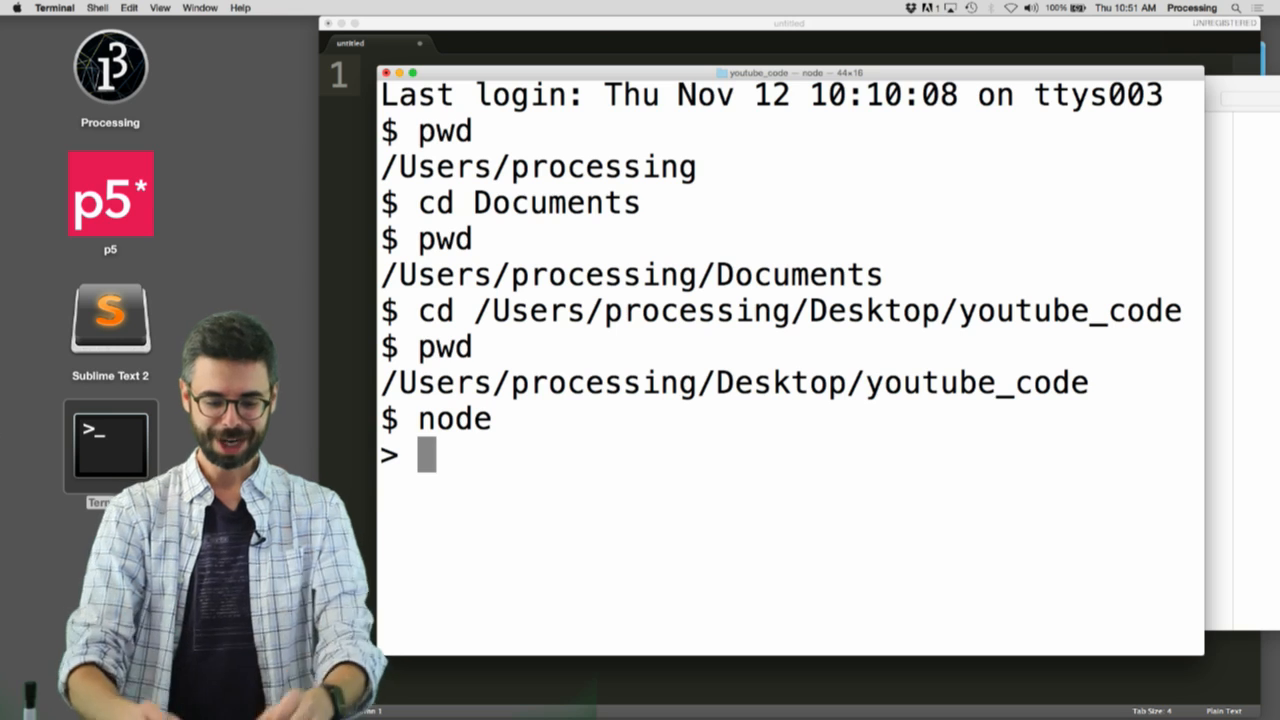
{"action": "type", "text": "var"}
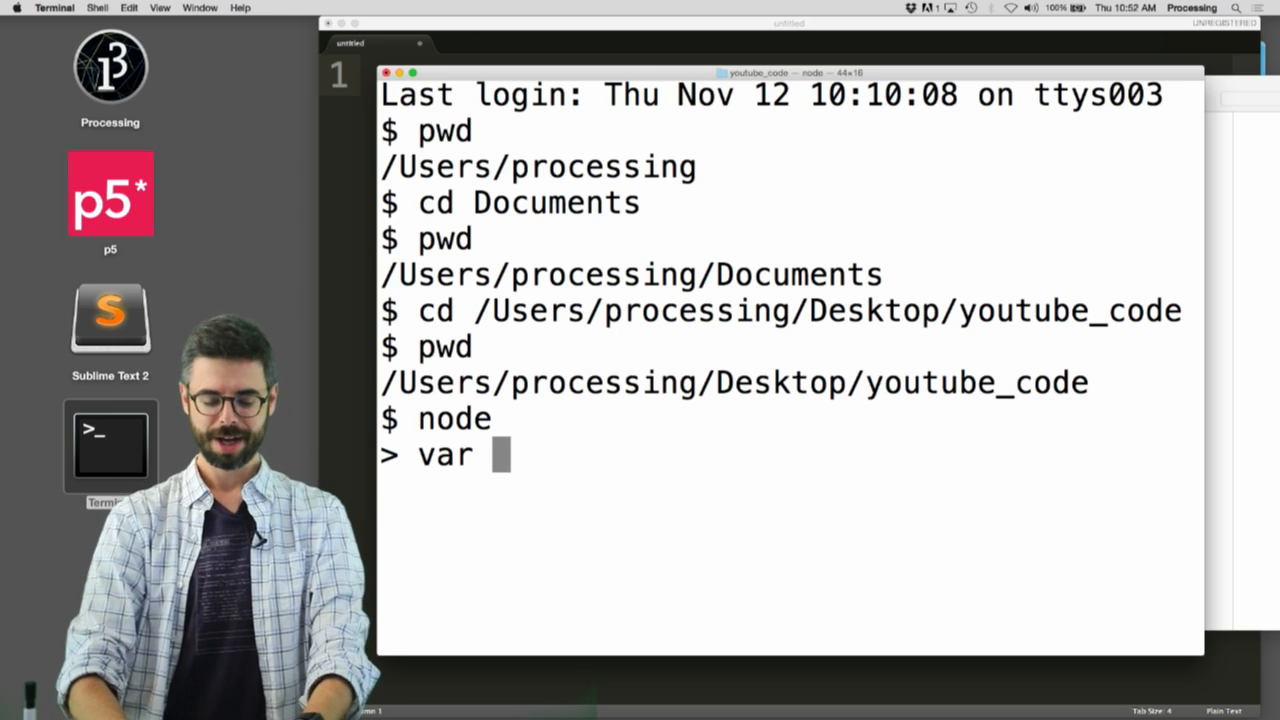
{"action": "type", "text": "x ="}
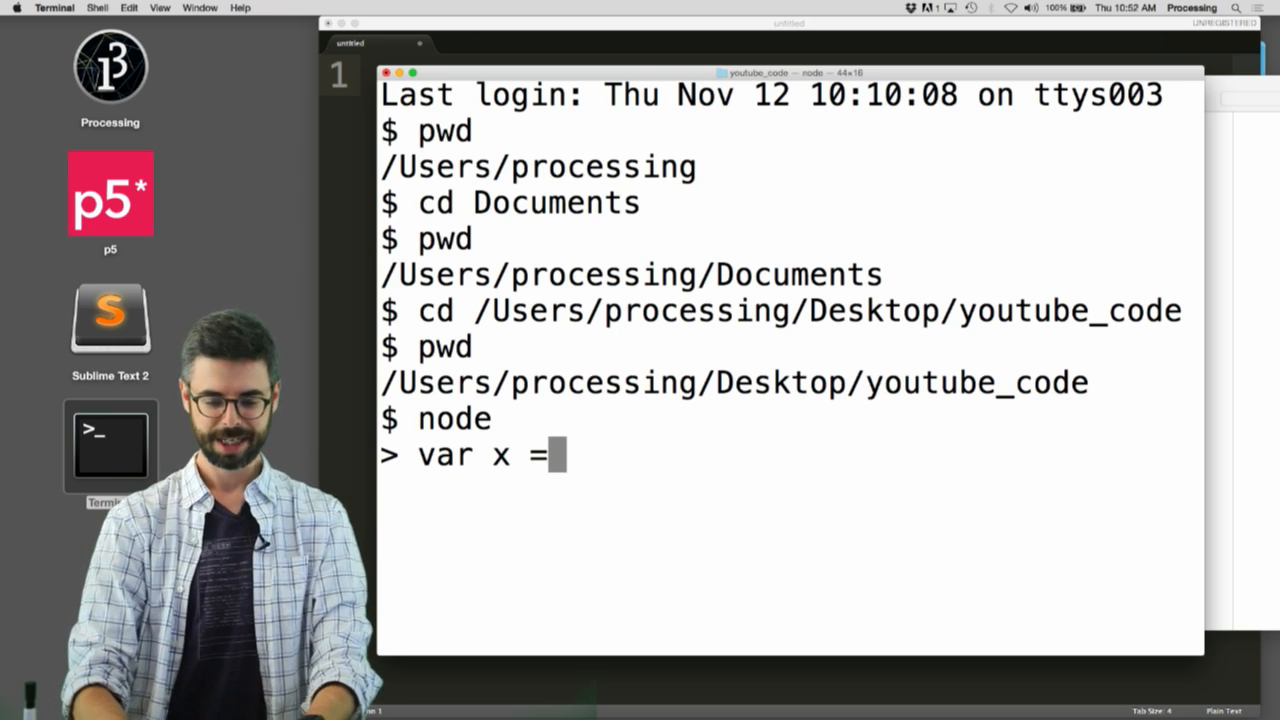
{"action": "type", "text": "100;"}
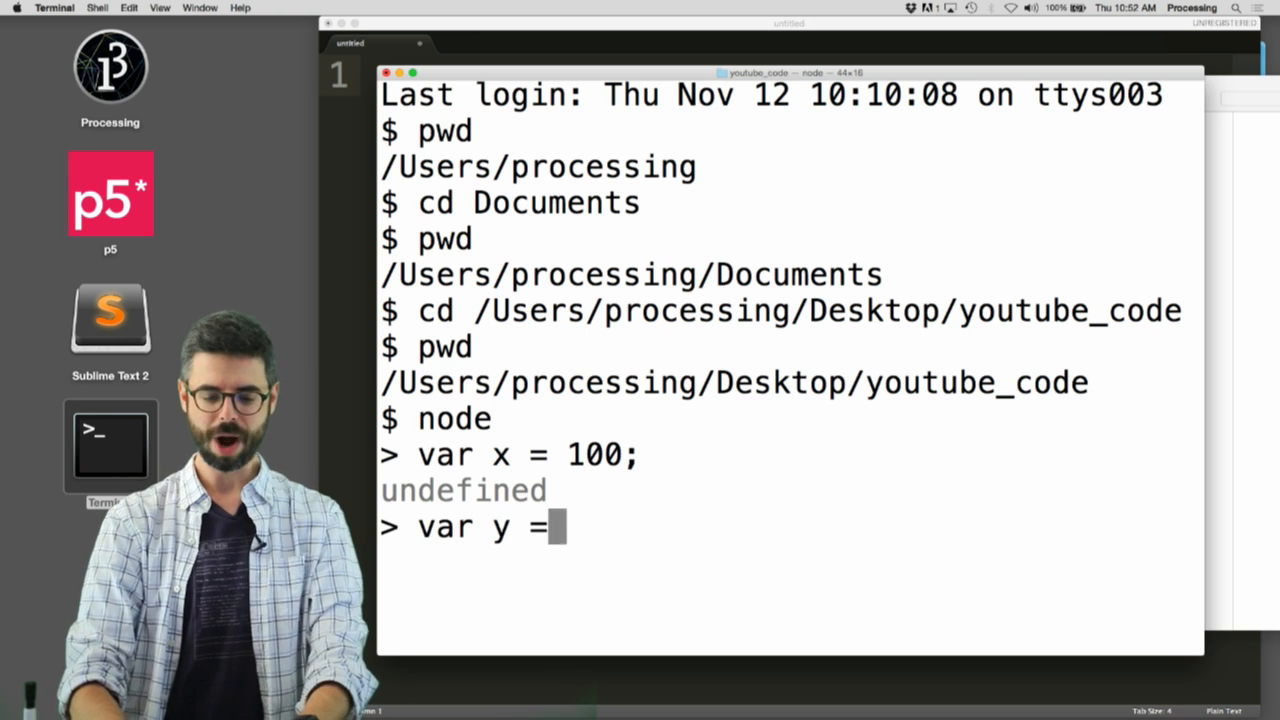
{"action": "type", "text": "x *"}
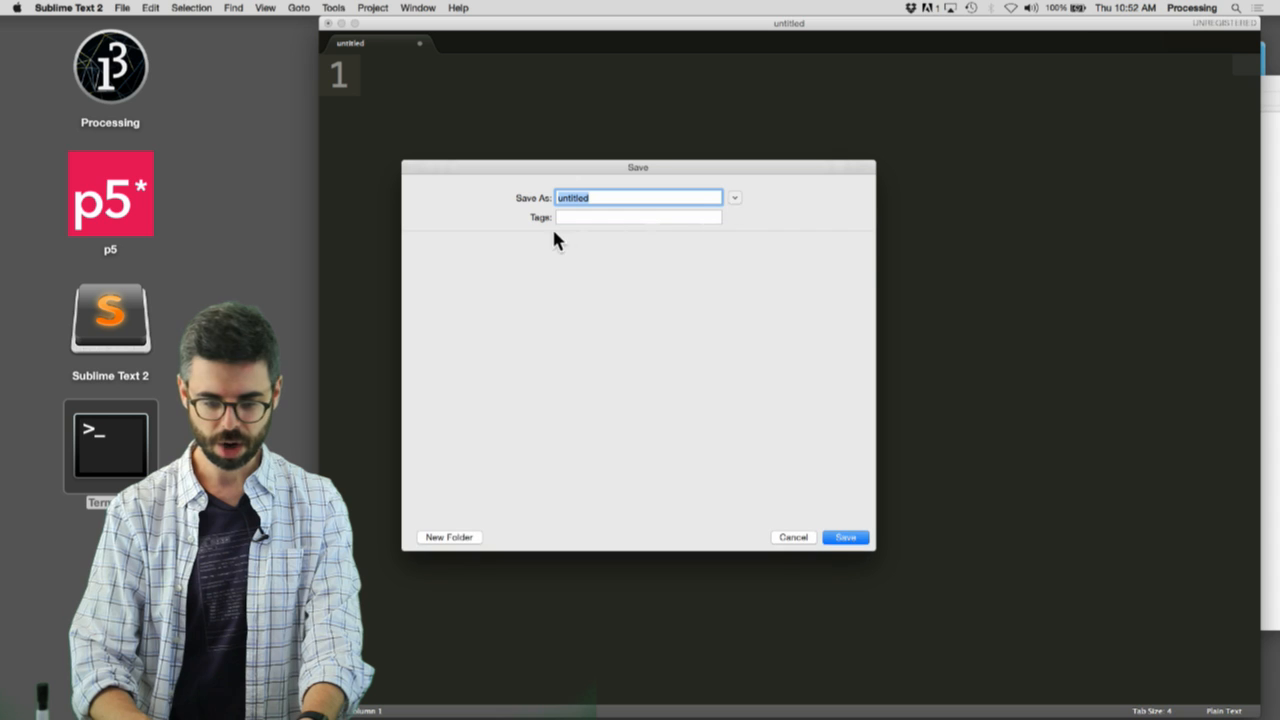
Step: Save the empty file as hello.js in the node1 folder
{"action": "left_click", "coordinate": [735, 197]}
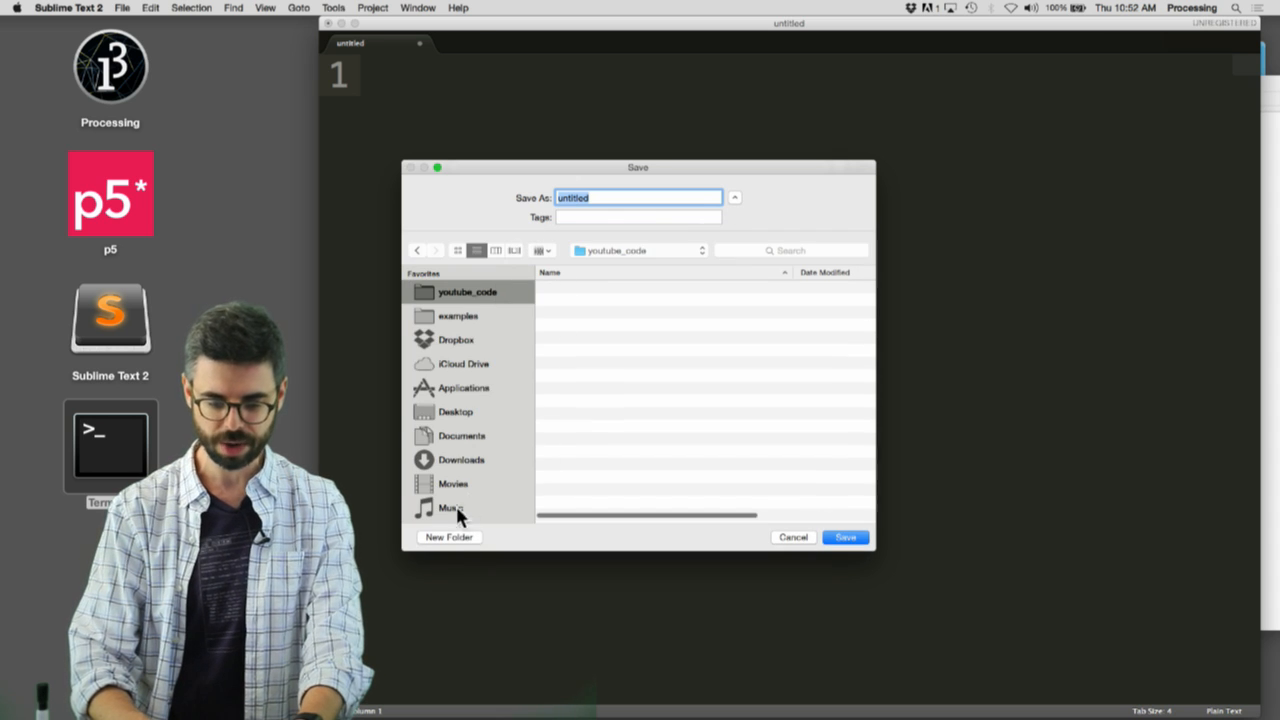
{"action": "left_click", "coordinate": [448, 537]}
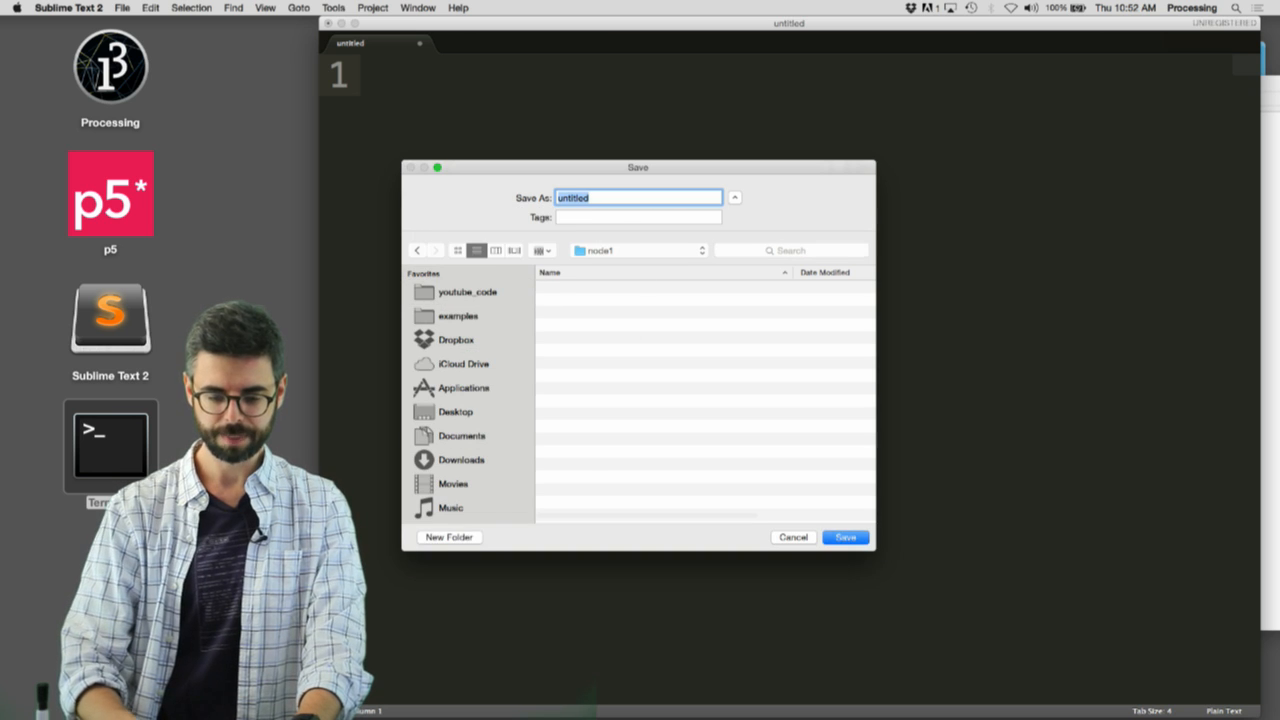
{"action": "type", "text": "ho"}
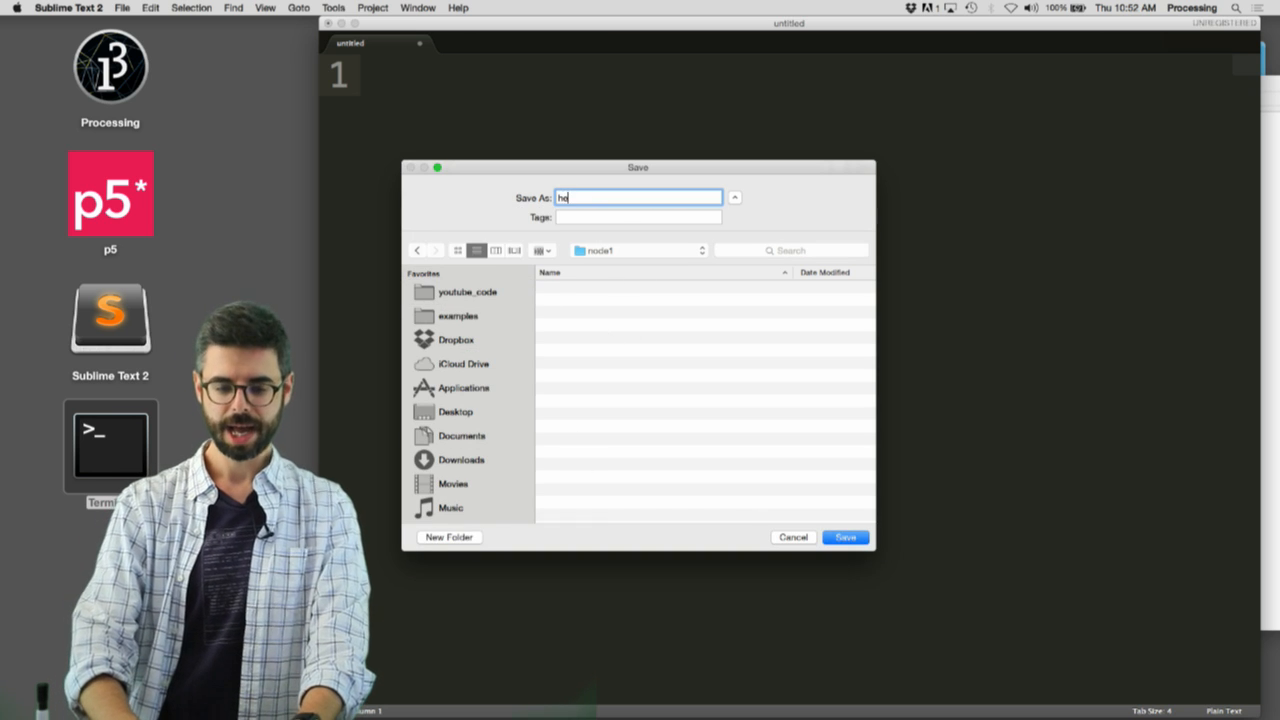
{"action": "left_click", "coordinate": [844, 537]}
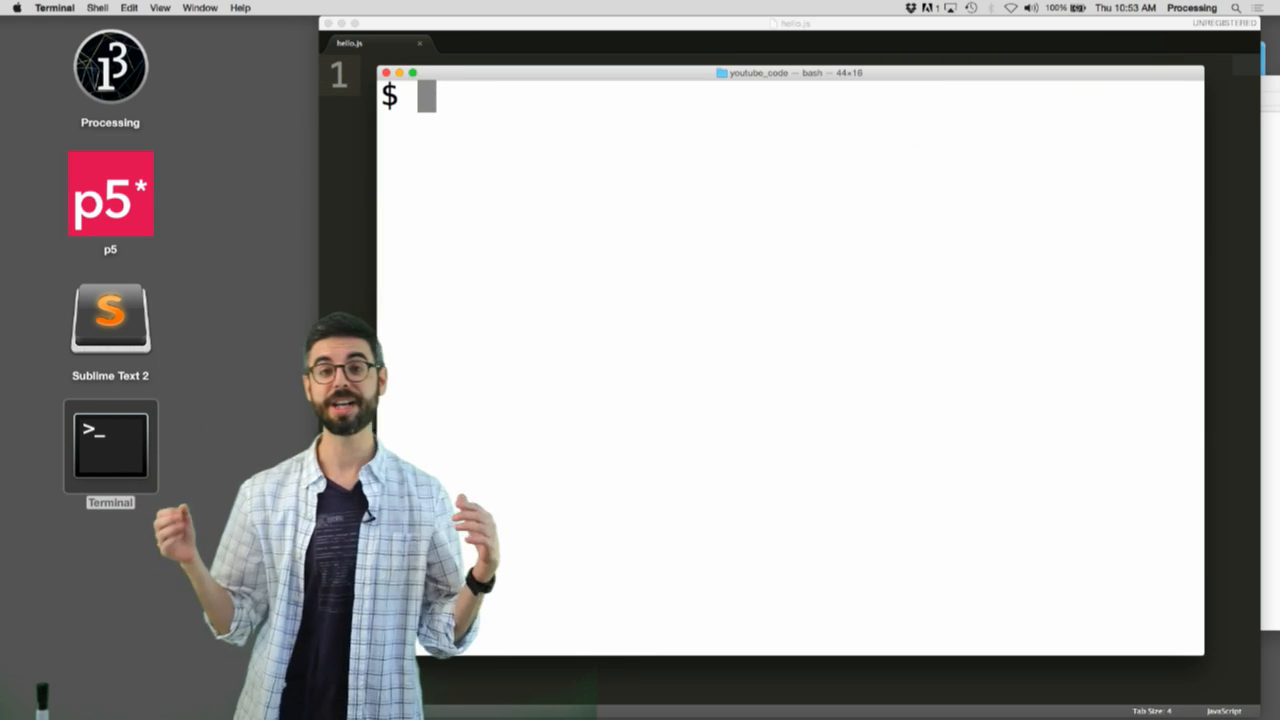
Step: List youtube_code, cd into node1, and list its contents
{"action": "type", "text": "l"}
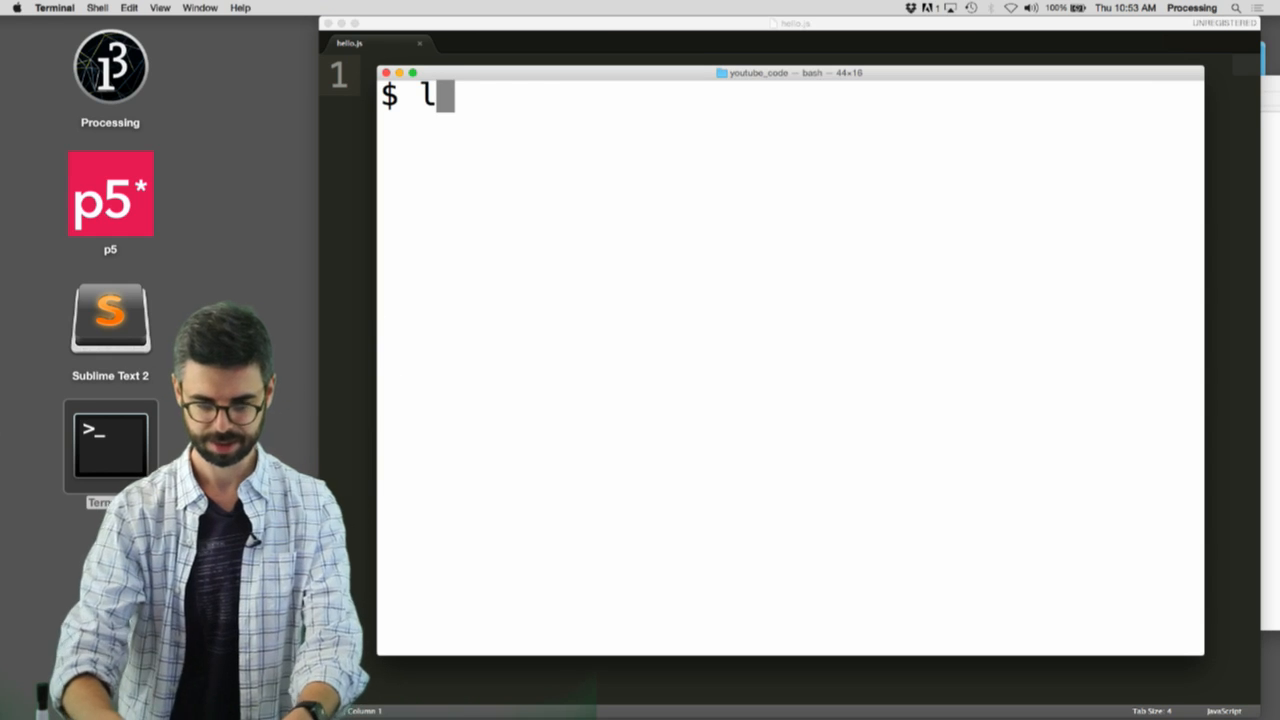
{"action": "key", "text": "enter"}
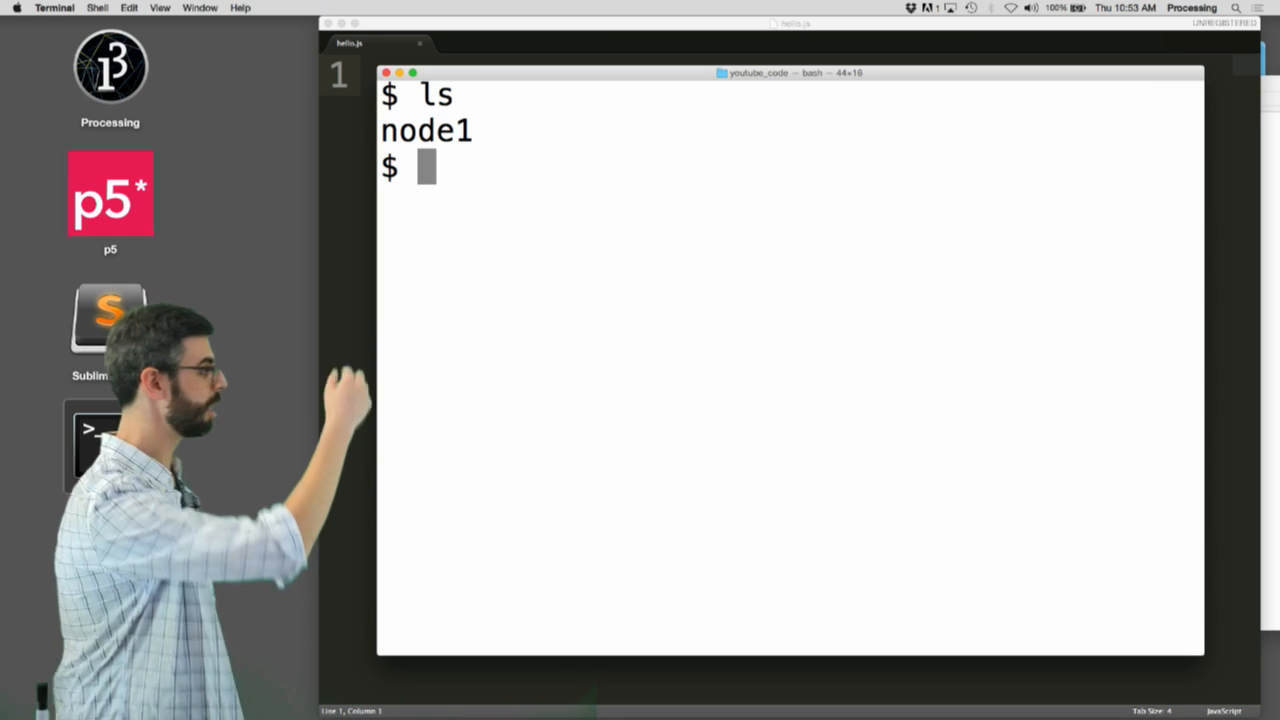
{"action": "type", "text": "cd"}
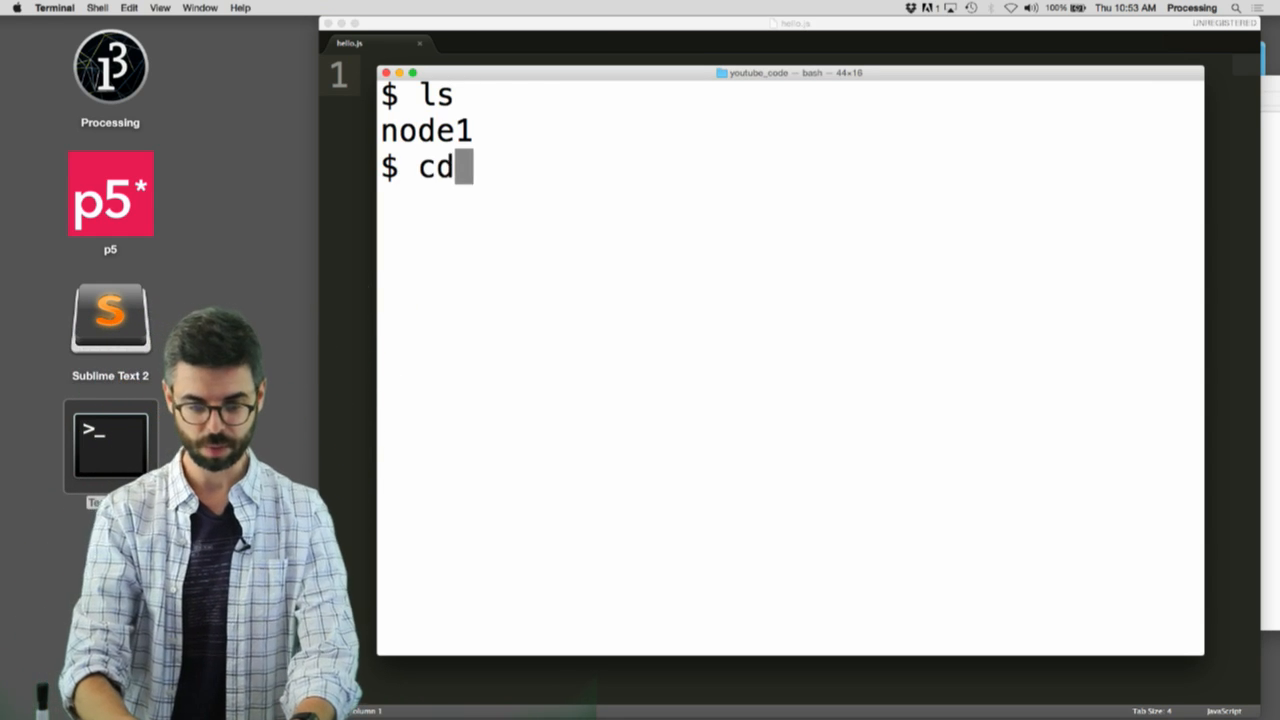
{"action": "type", "text": "node1"}
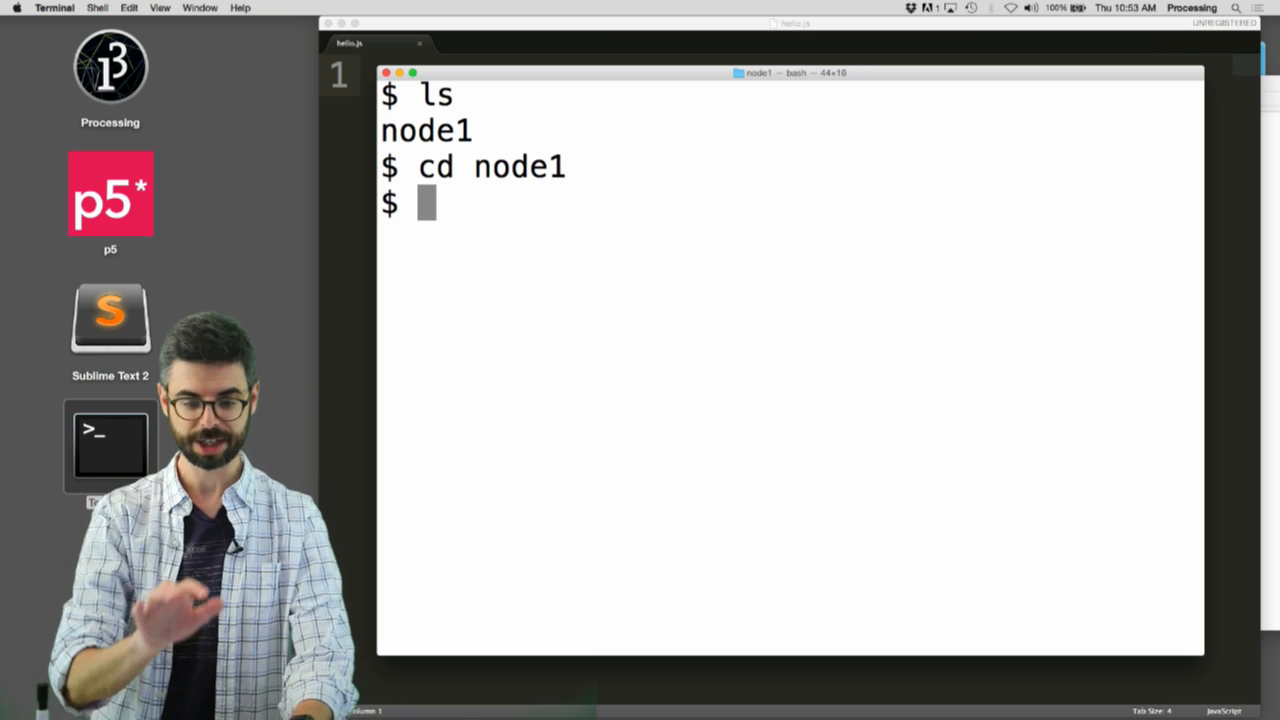
{"action": "type", "text": "ls"}
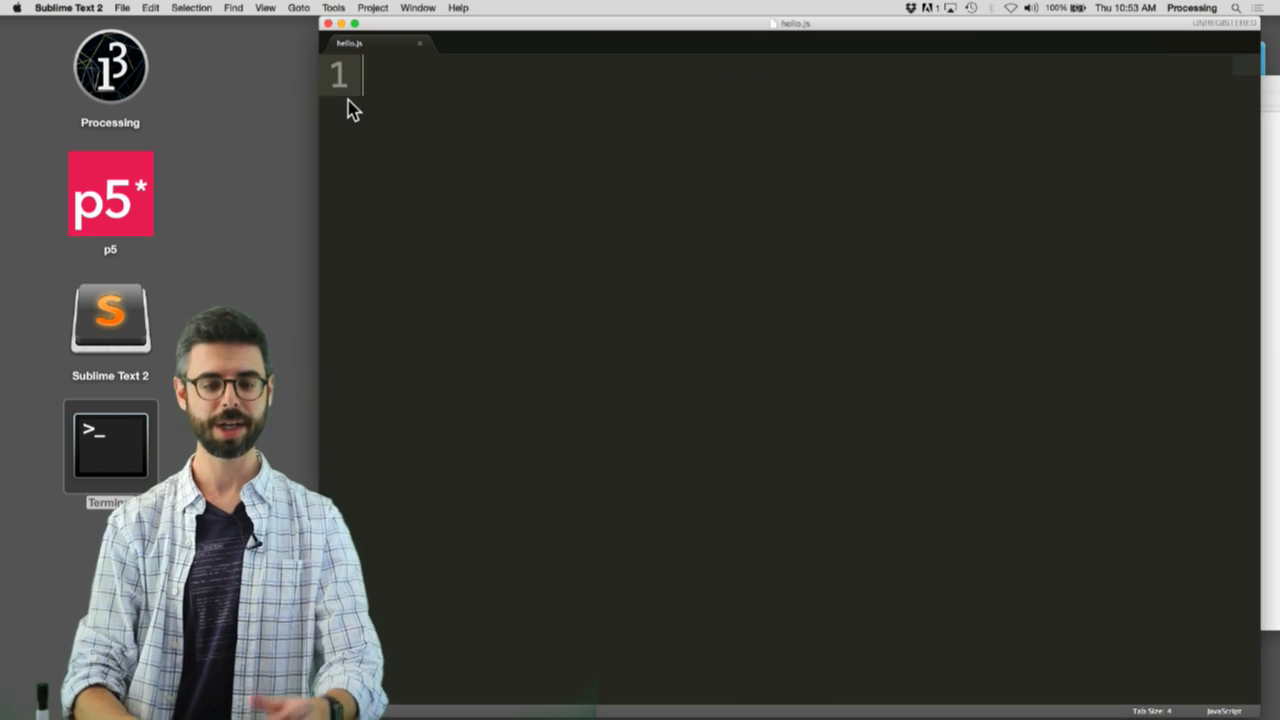
Step: Type console.log("Hello arbitrary video website") into hello.js
{"action": "type", "text": "console"}
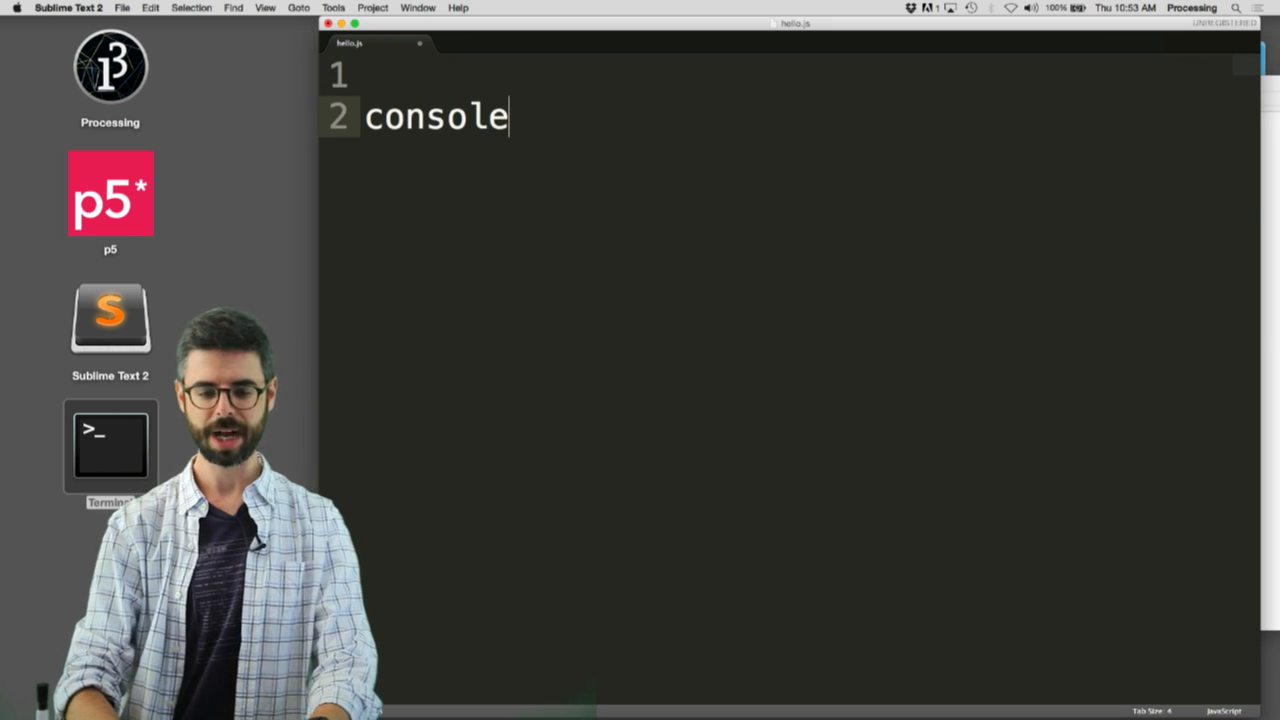
{"action": "type", "text": ".log(\"Hel\")"}
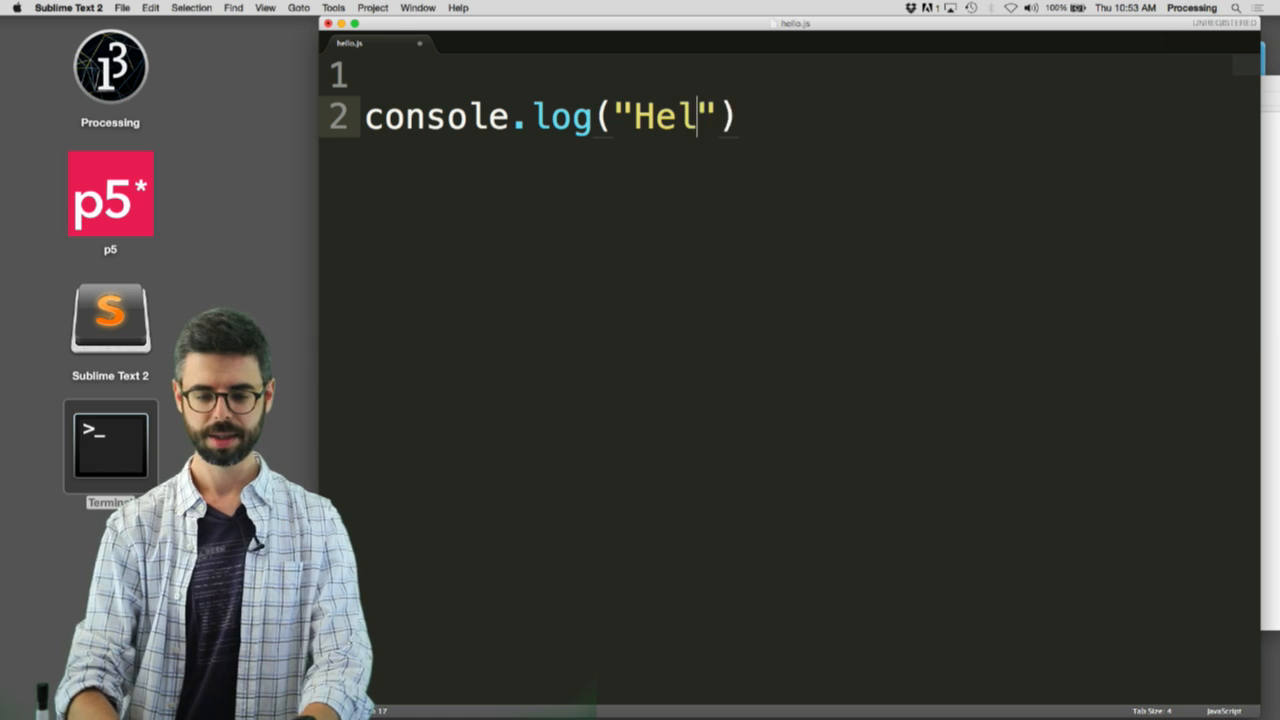
{"action": "type", "text": "lo You"}
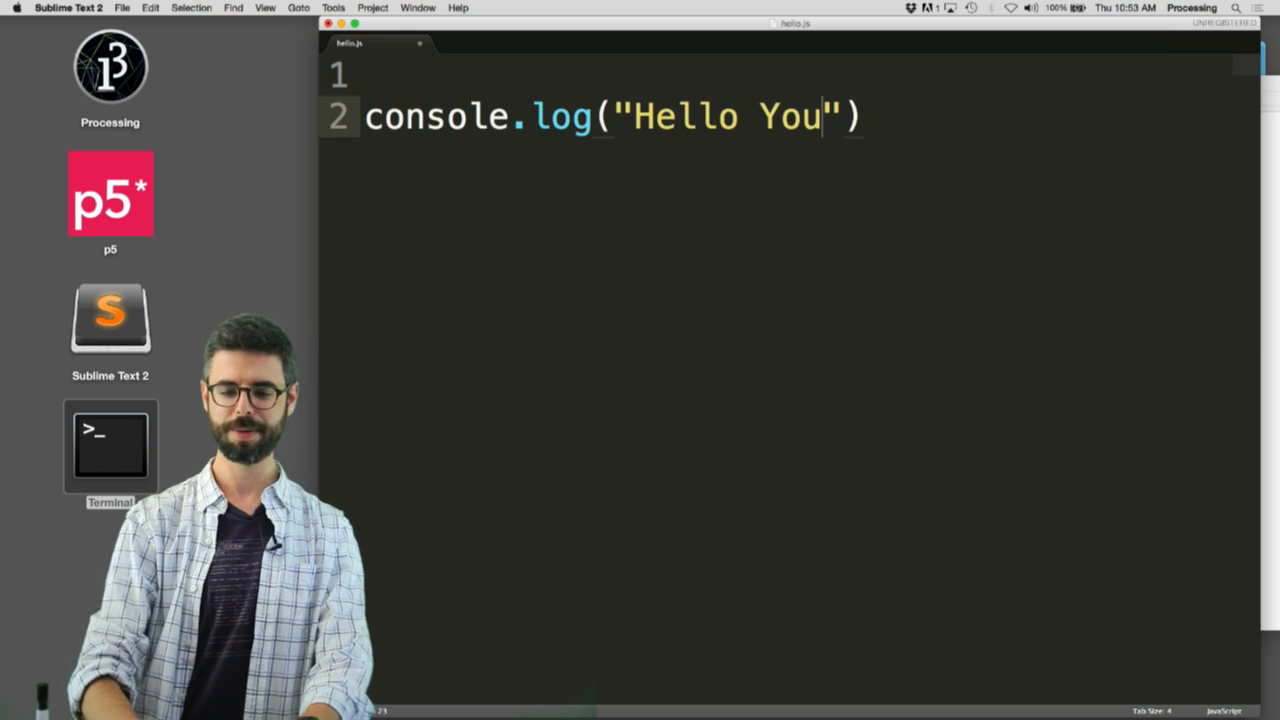
{"action": "type", "text": "yout"}
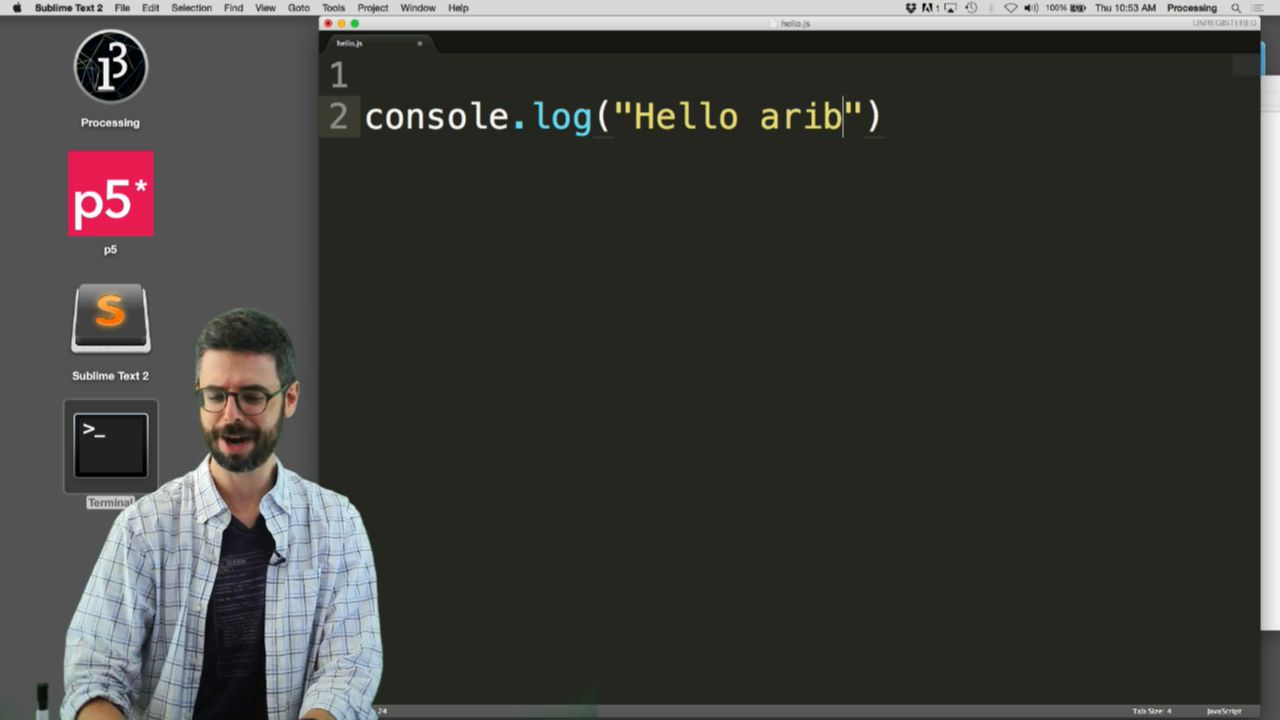
{"action": "type", "text": "itrary video websit"}
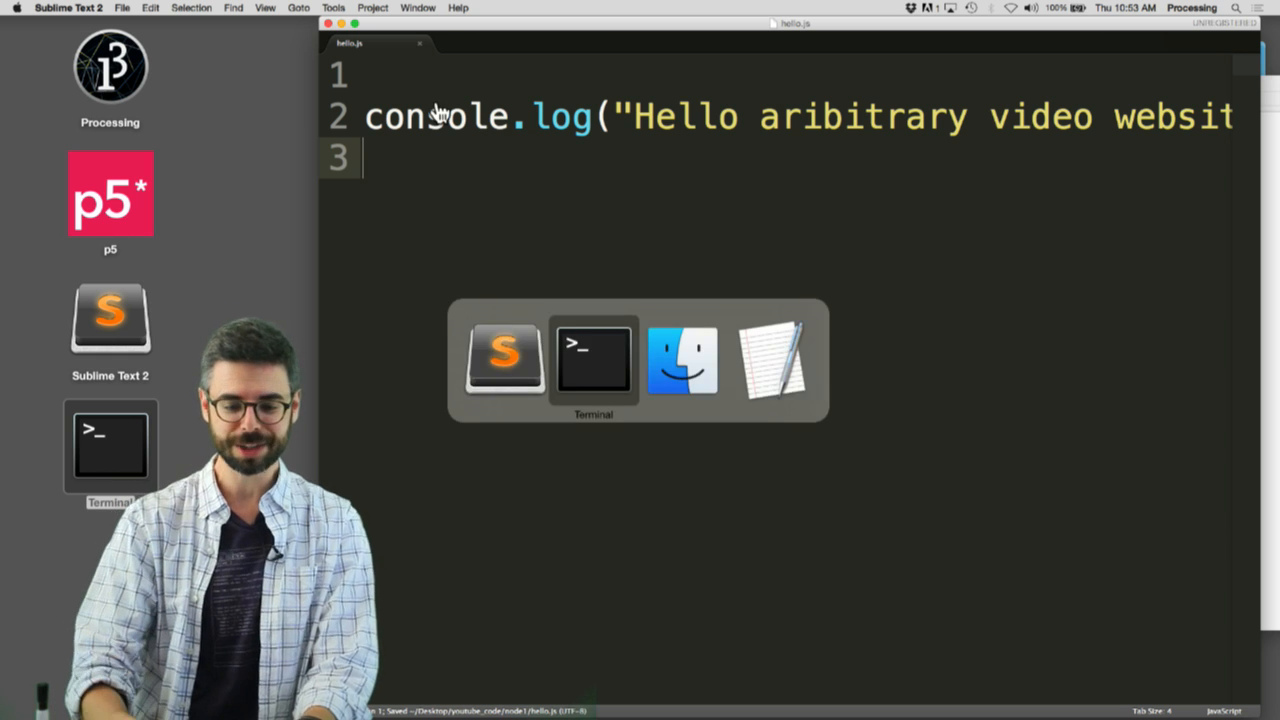
Step: Bring Terminal forward and enter the command node hello.js
{"action": "left_click", "coordinate": [592, 358]}
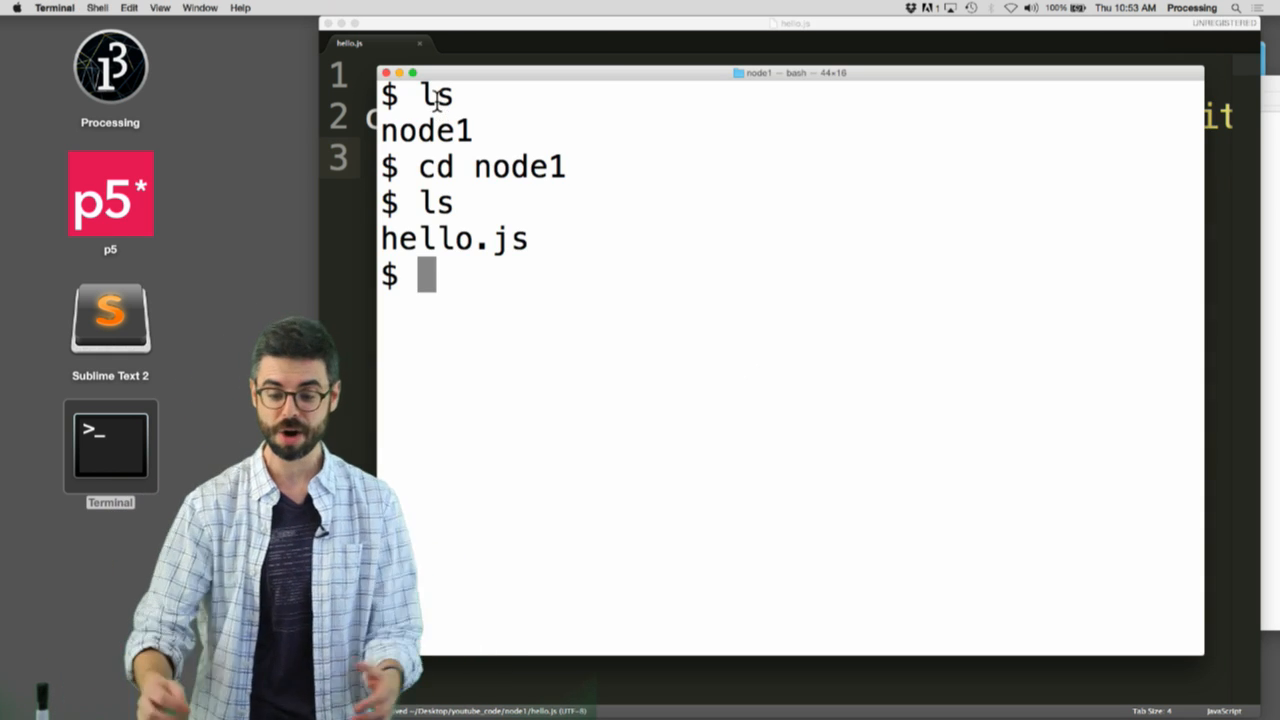
{"action": "type", "text": "node"}
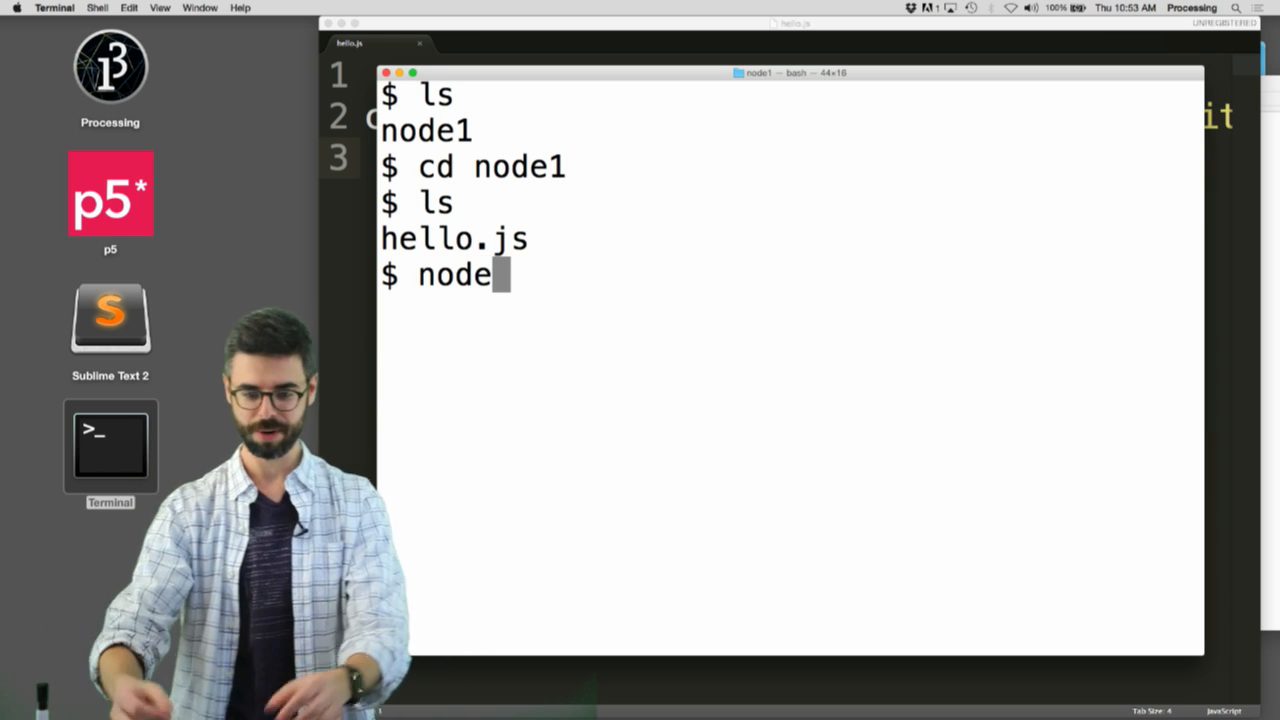
{"action": "type", "text": "hello.js"}
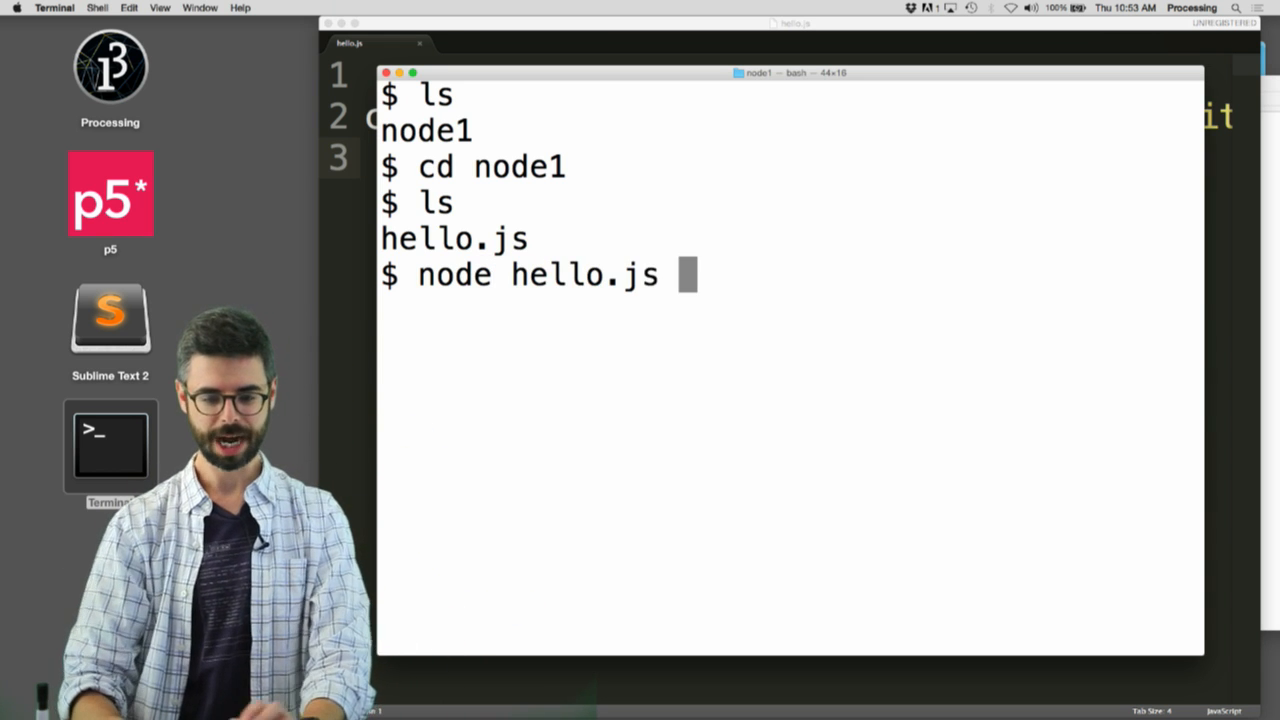